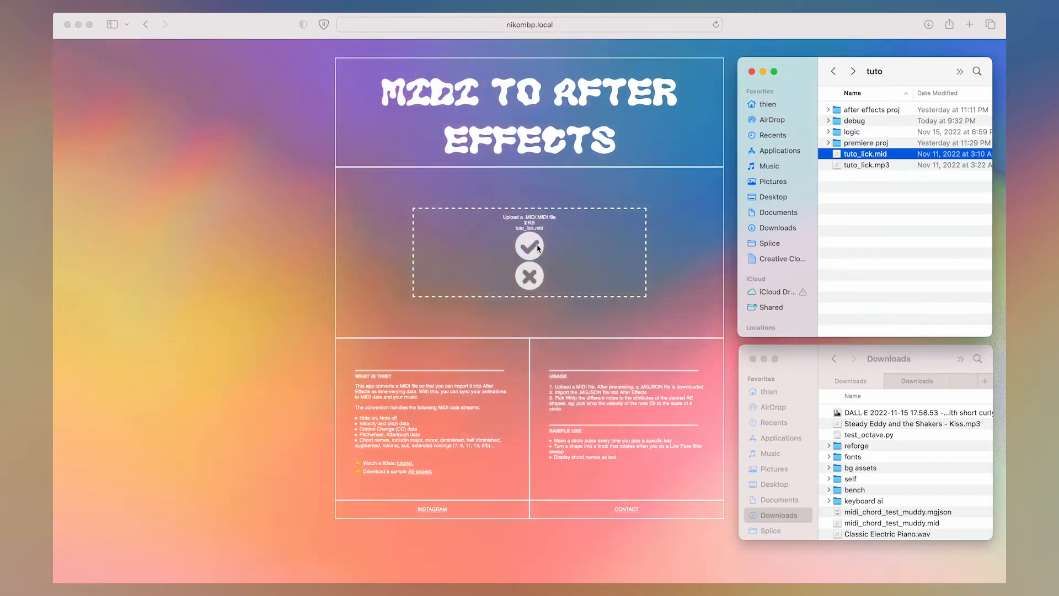
# - Confirm the uploaded tuto_lick.mid file to start its MIDI2AE conversion
pyautogui.click(528, 245)
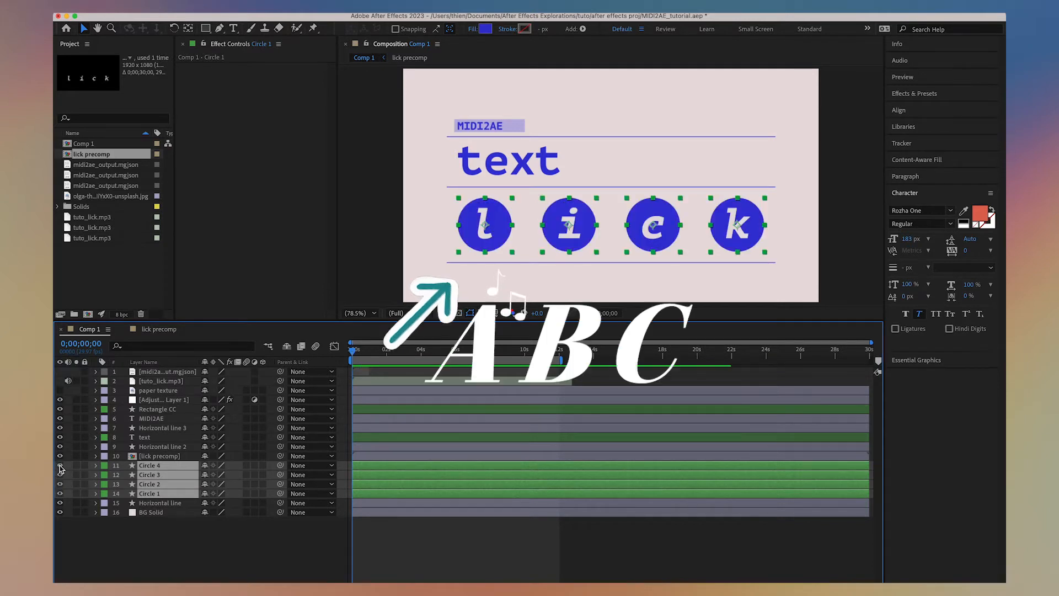
# - Reveal the text and Rectangle CC layers and enlarge the Timeline panel for their properties
pyautogui.click(144, 437)
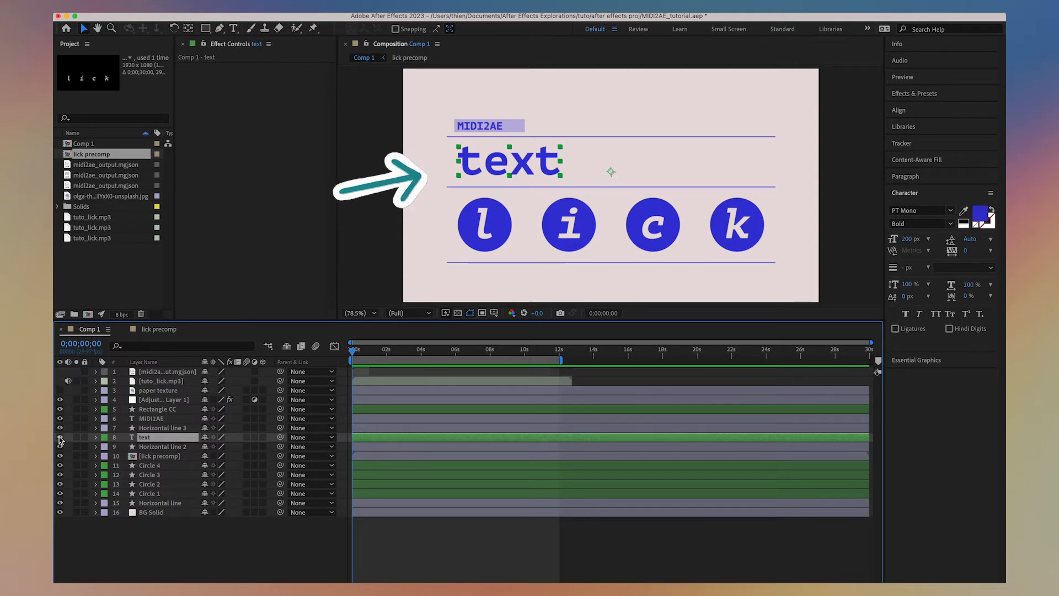
pyautogui.click(158, 408)
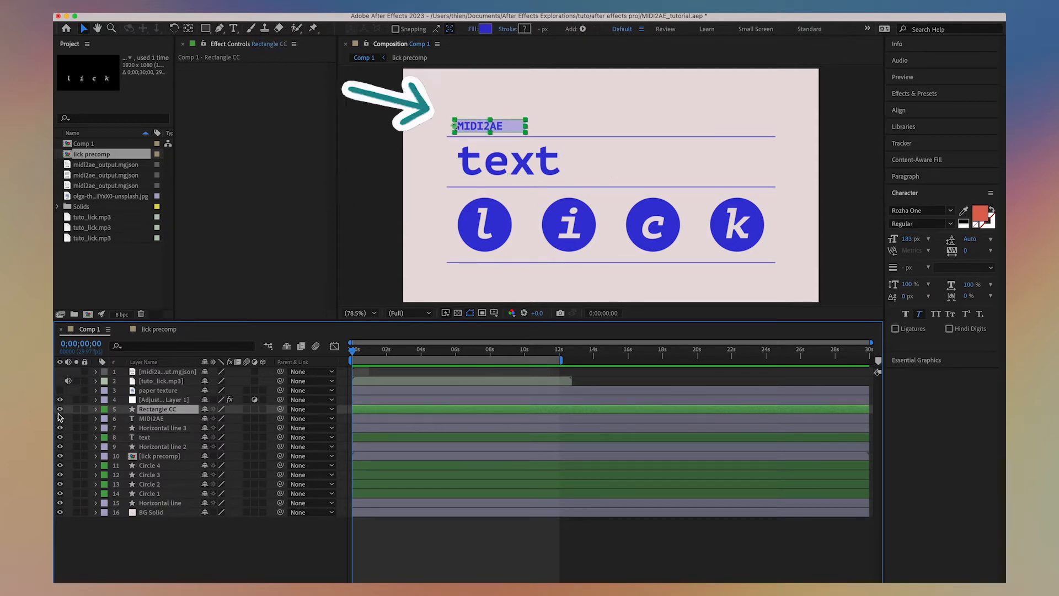
pyautogui.click(59, 408)
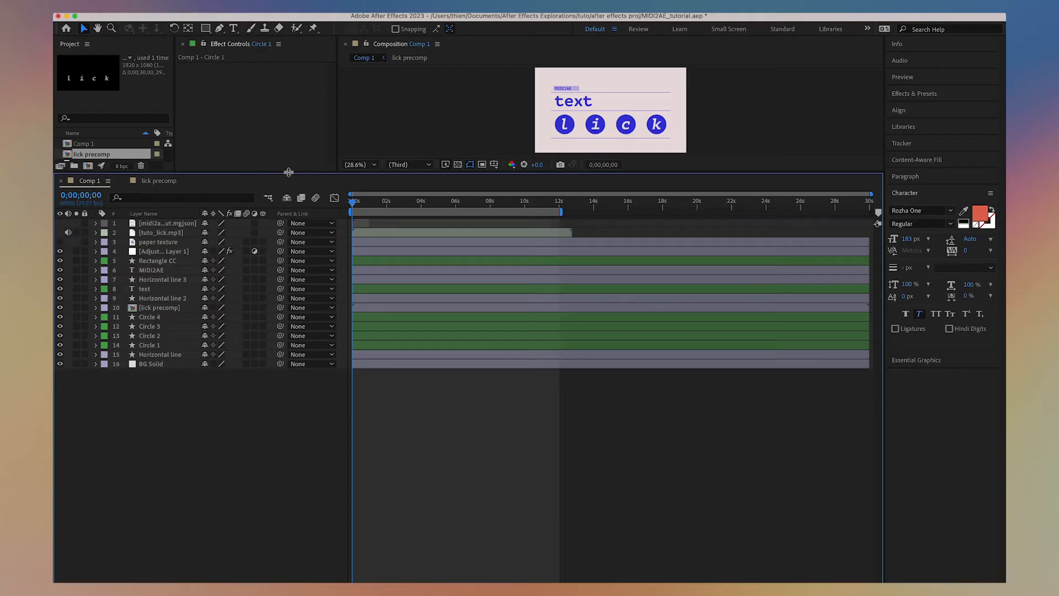
# - Drive each Circle layer's Scale from mgjson A4_69 as temp = 100 + note; [temp, temp]
pyautogui.click(97, 224)
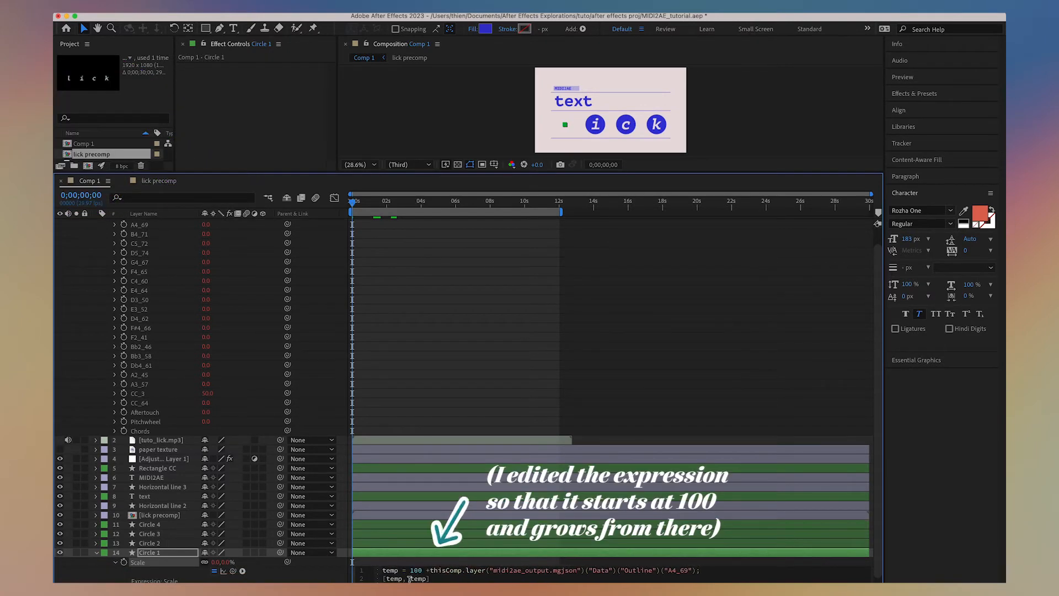
pyautogui.click(149, 543)
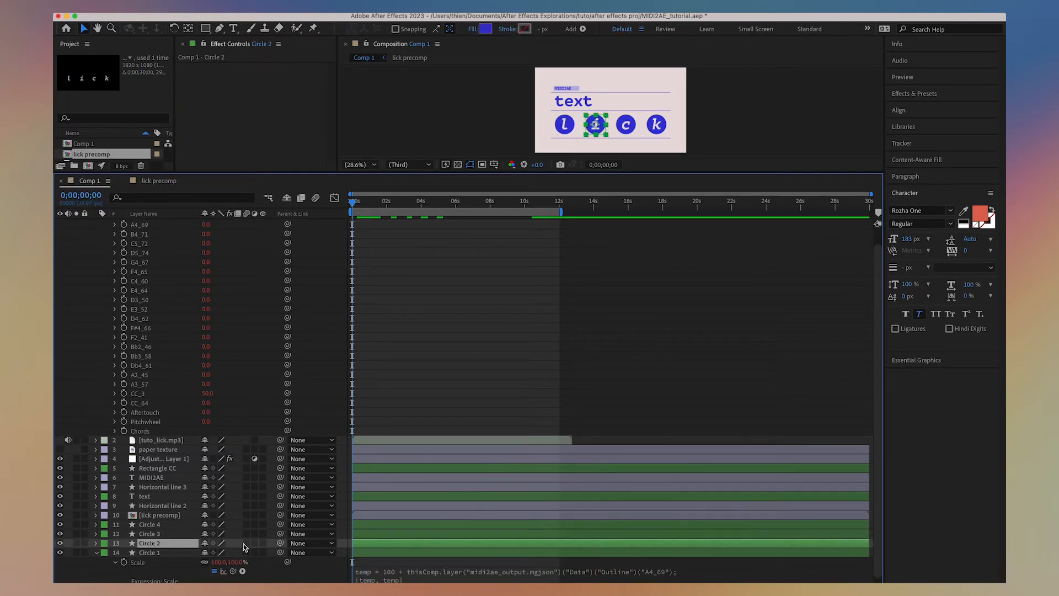
pyautogui.click(149, 534)
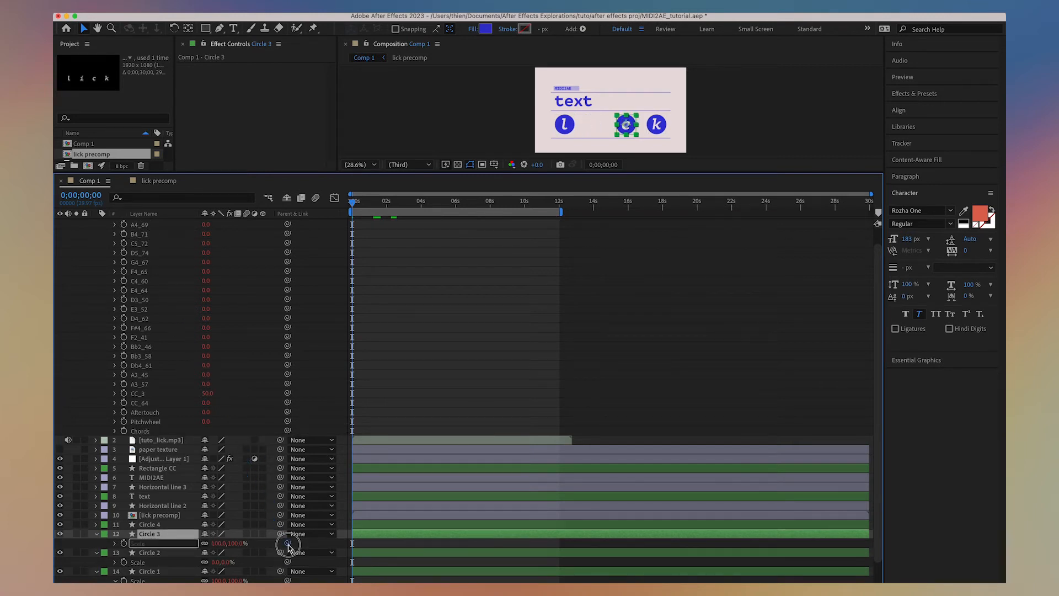
pyautogui.click(149, 524)
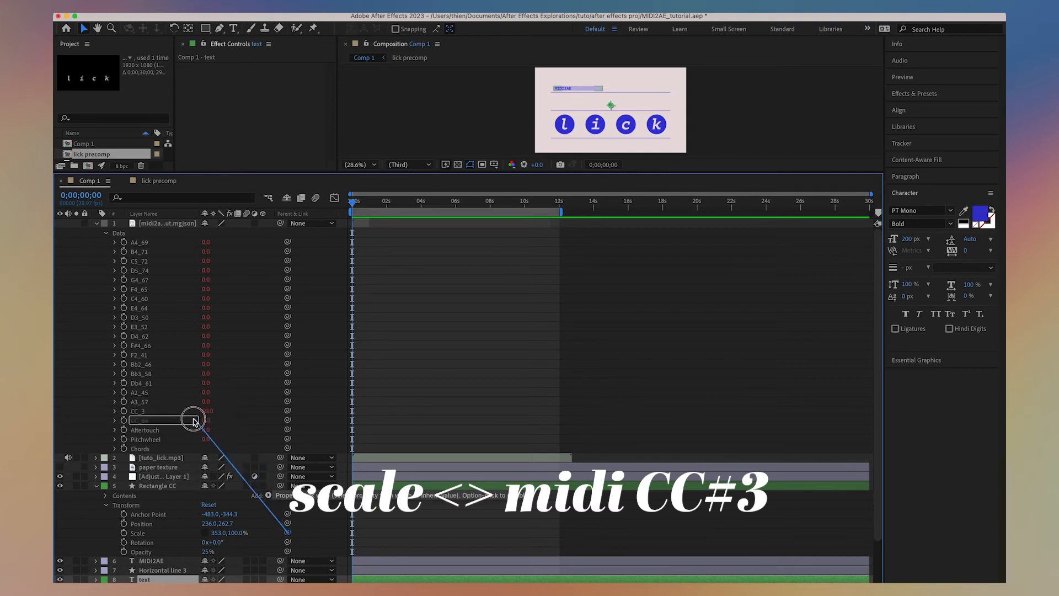
# - Pick-whip the Rectangle CC layer's Scale to the mgjson Data > CC_3 property
pyautogui.click(99, 226)
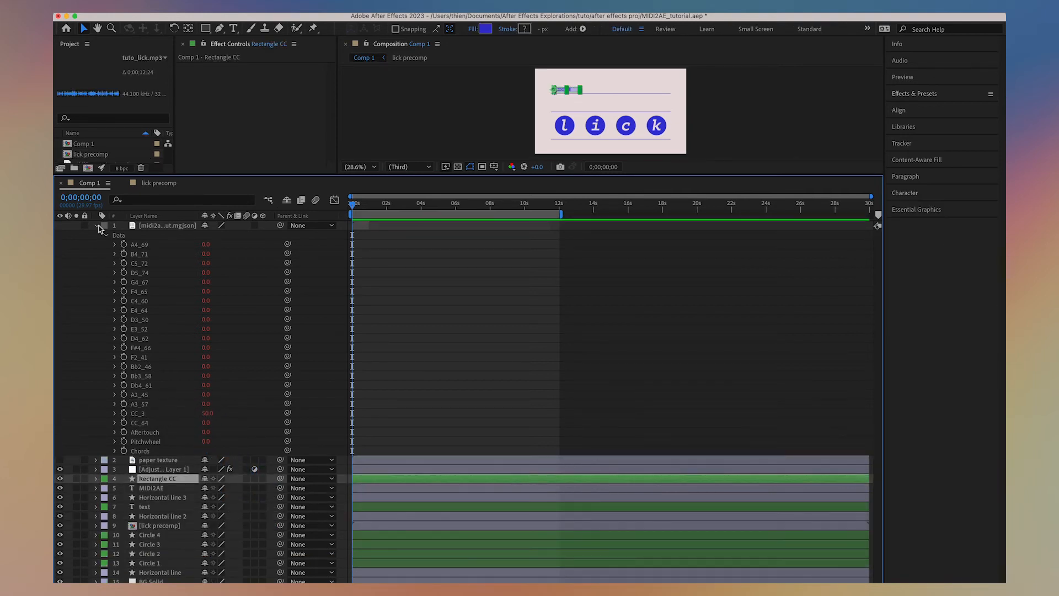